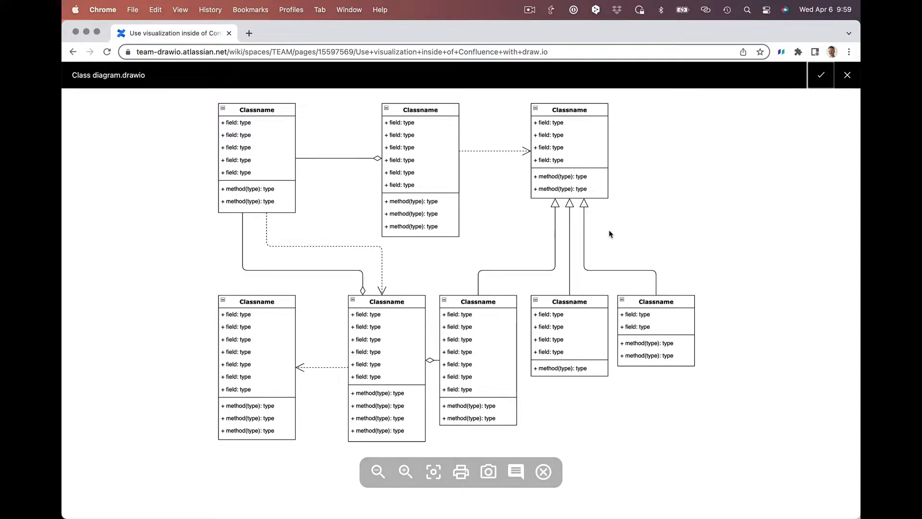
Close the class diagram lightbox and bring the Whiteboard diagram into the editor.
left_click(846, 75)
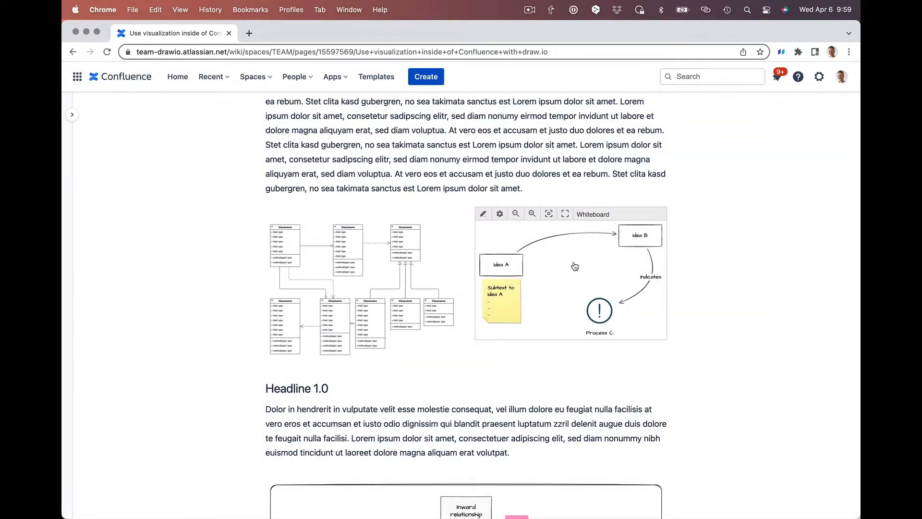
mouse_move(483, 214)
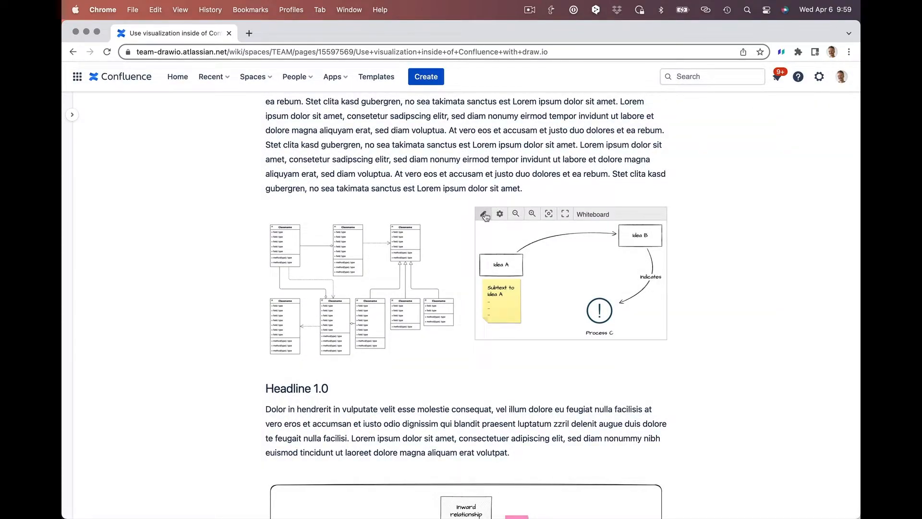
left_click(483, 215)
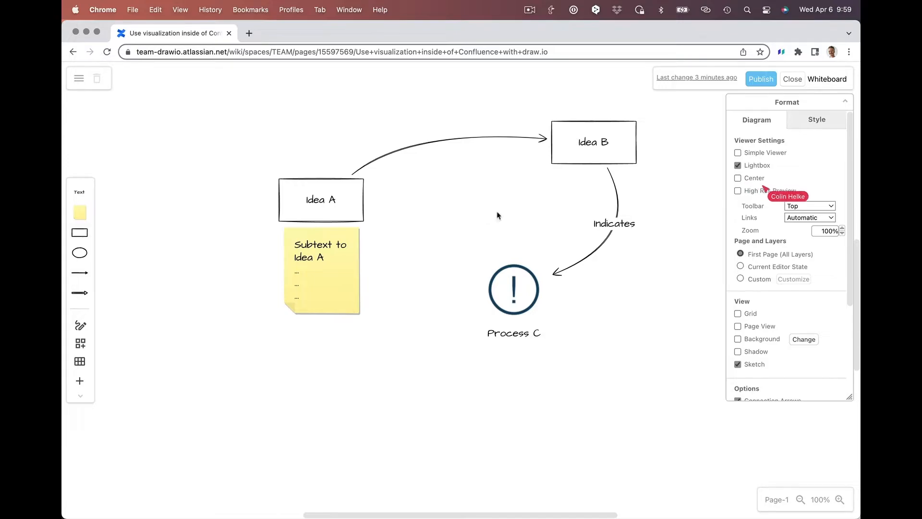
Turn on the 10 pt background grid and share my cursor with collaborators.
left_click(737, 313)
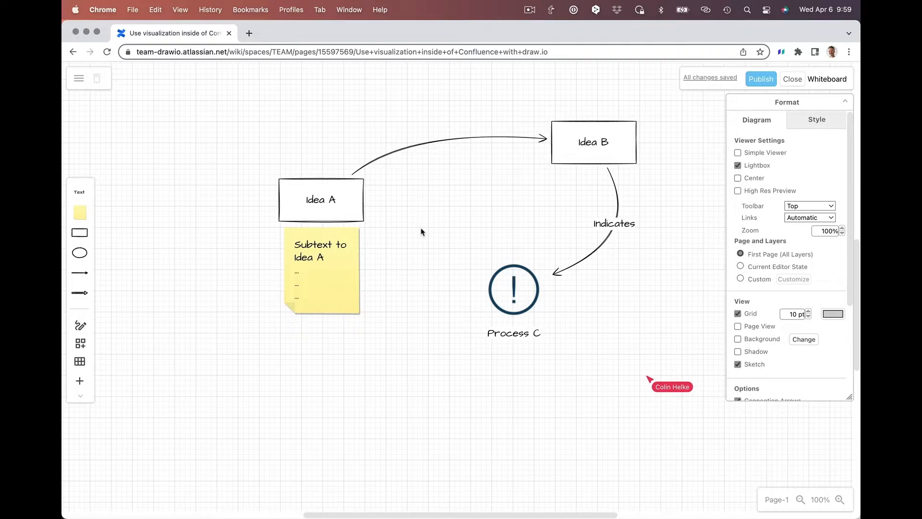
right_click(421, 232)
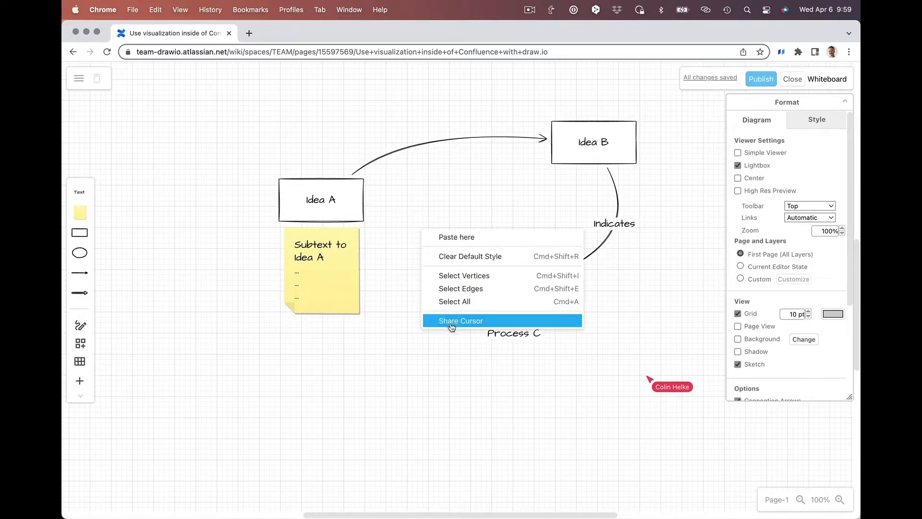
left_click(438, 327)
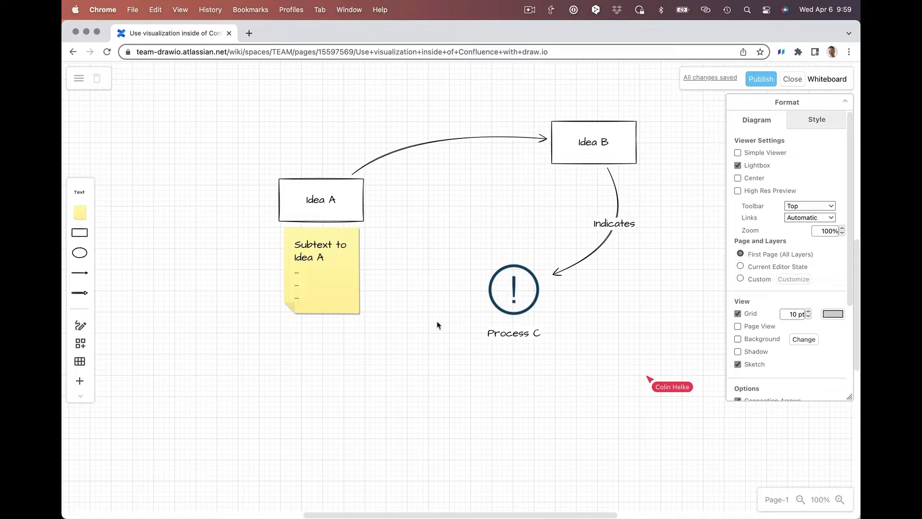
mouse_move(455, 197)
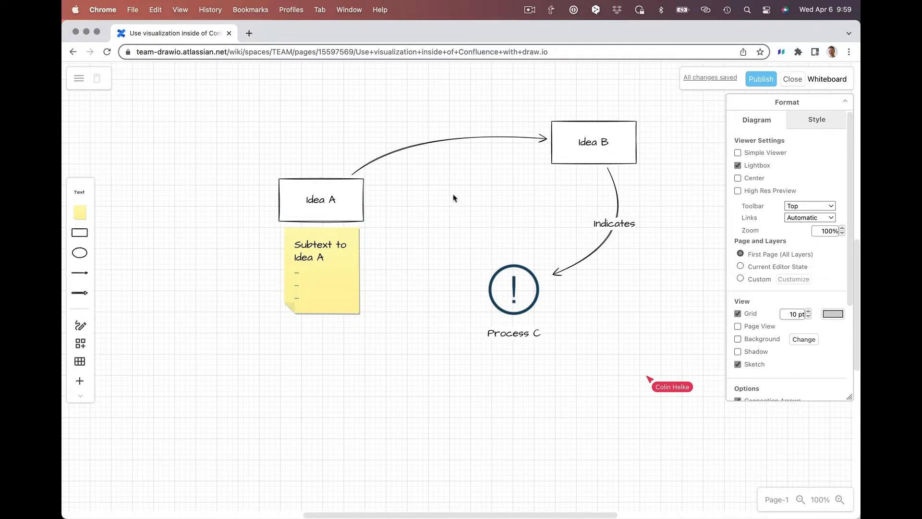
Move Idea A up and clone a connected box from it, starting its label 'Cu' for Custom shape.
left_click_drag(321, 199, 259, 130)
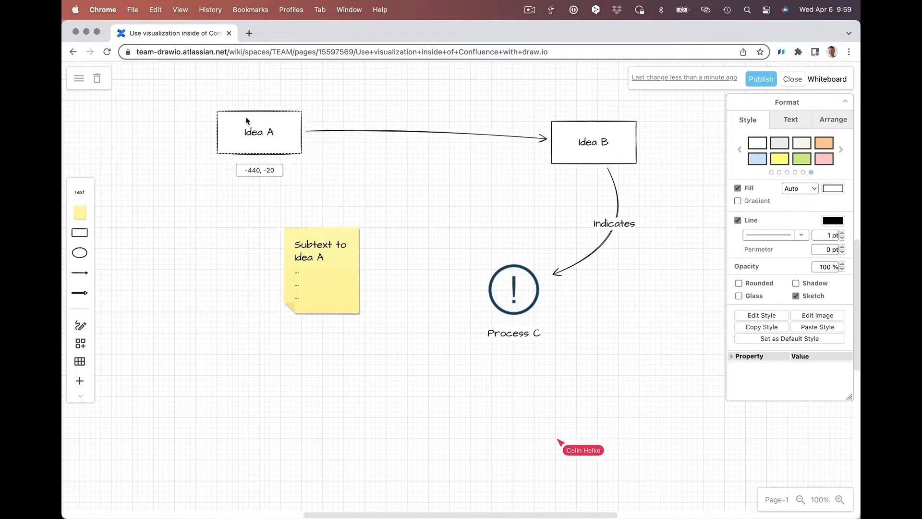
left_click_drag(258, 132, 343, 99)
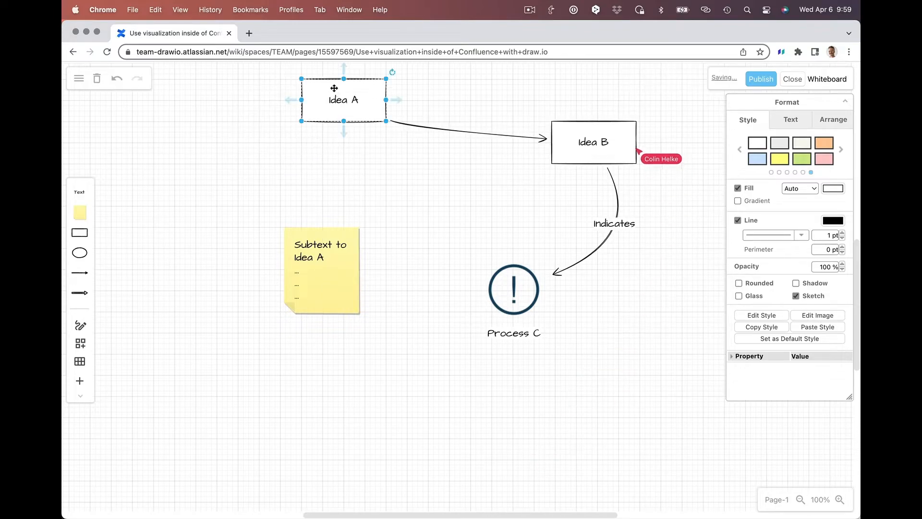
mouse_move(289, 101)
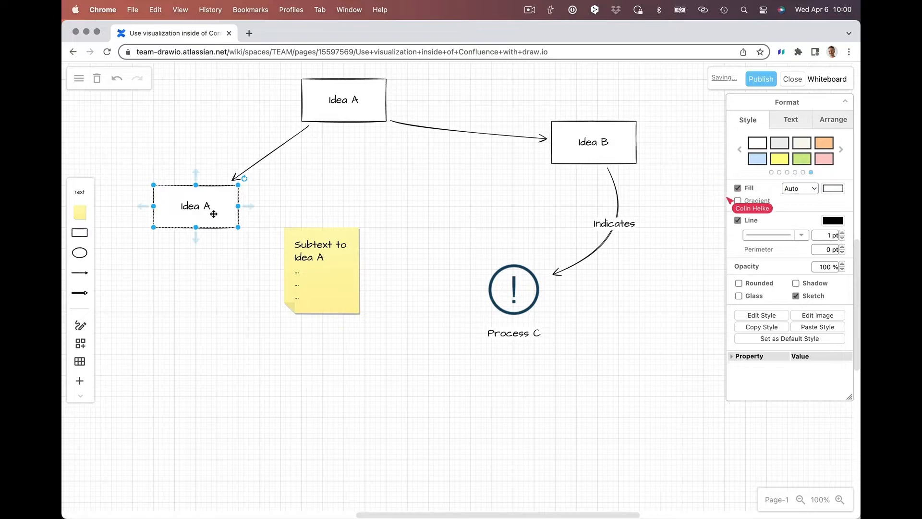
type("Custom shape")
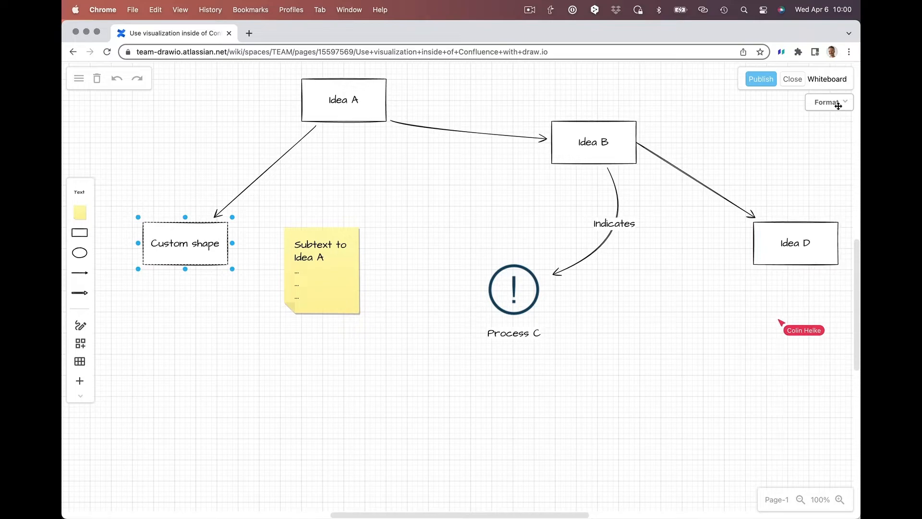
mouse_move(722, 164)
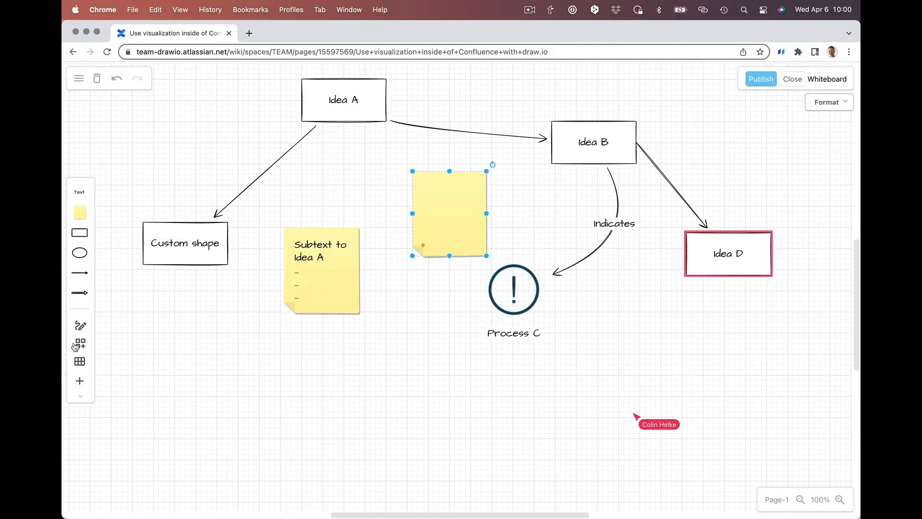
Write 'Hello' freehand with brush strokes in the lower left of the board.
left_click(80, 325)
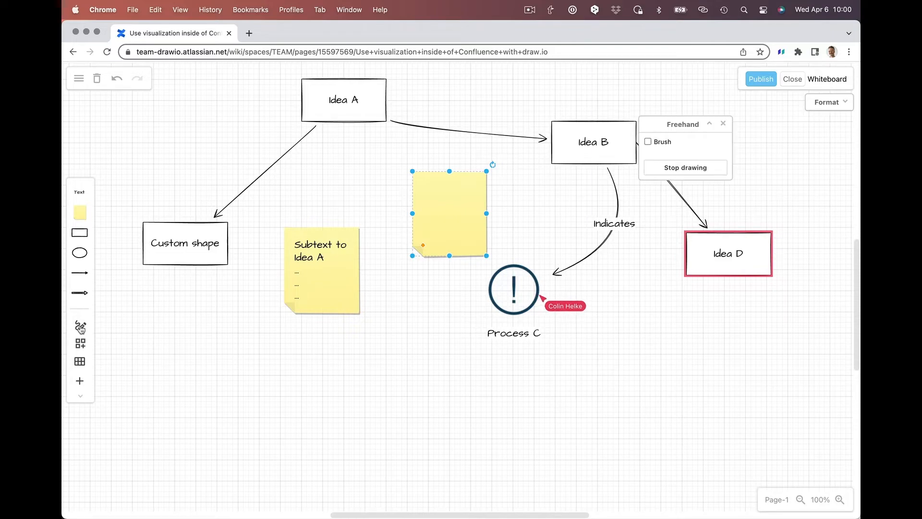
left_click(647, 141)
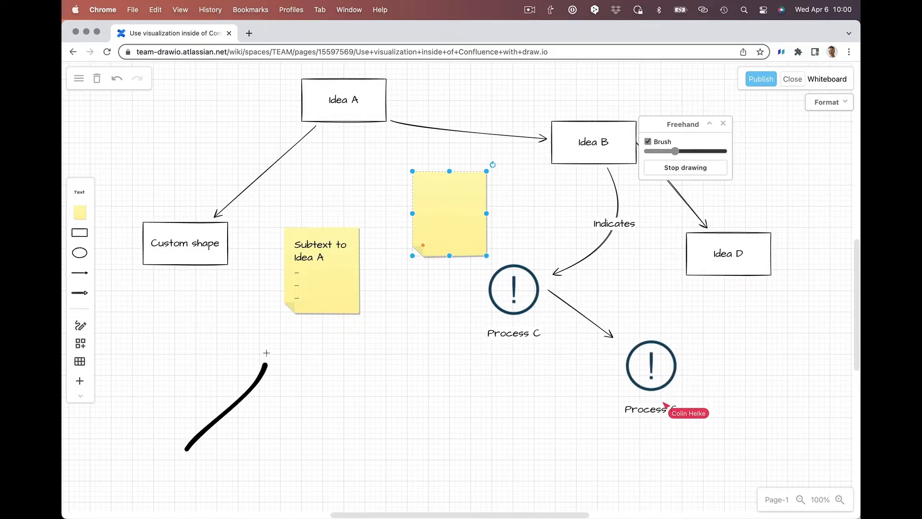
left_click_drag(265, 365, 382, 347)
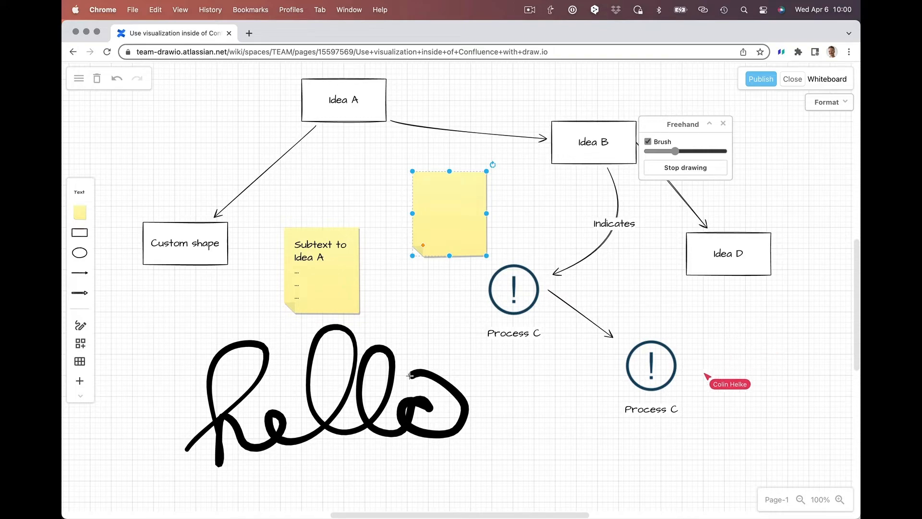
left_click(686, 167)
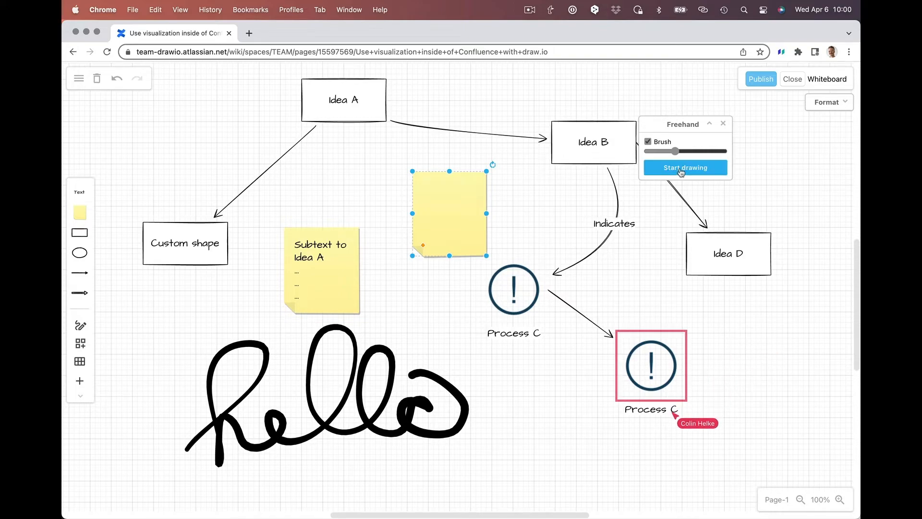